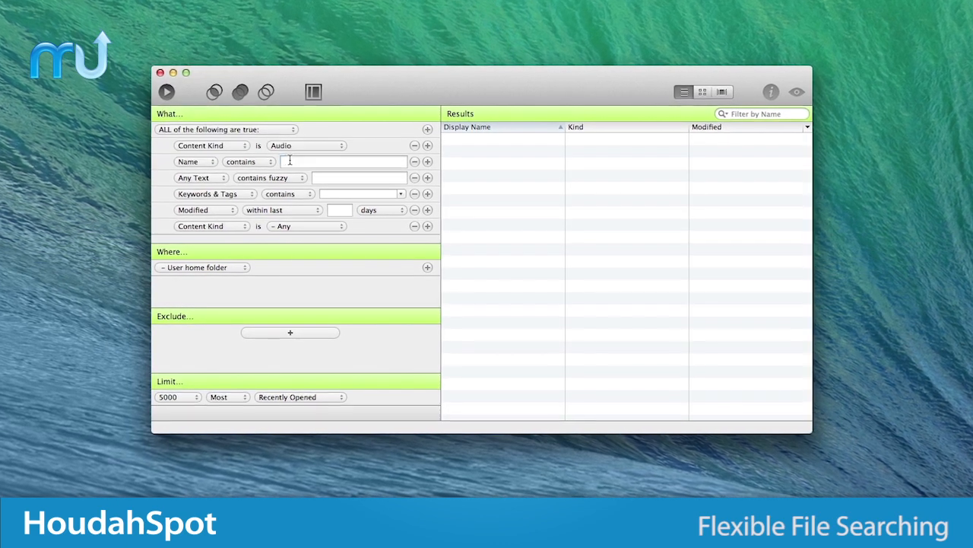
Step: Enter 'Avett' as the Name-contains value to match audio files
type("Avett")
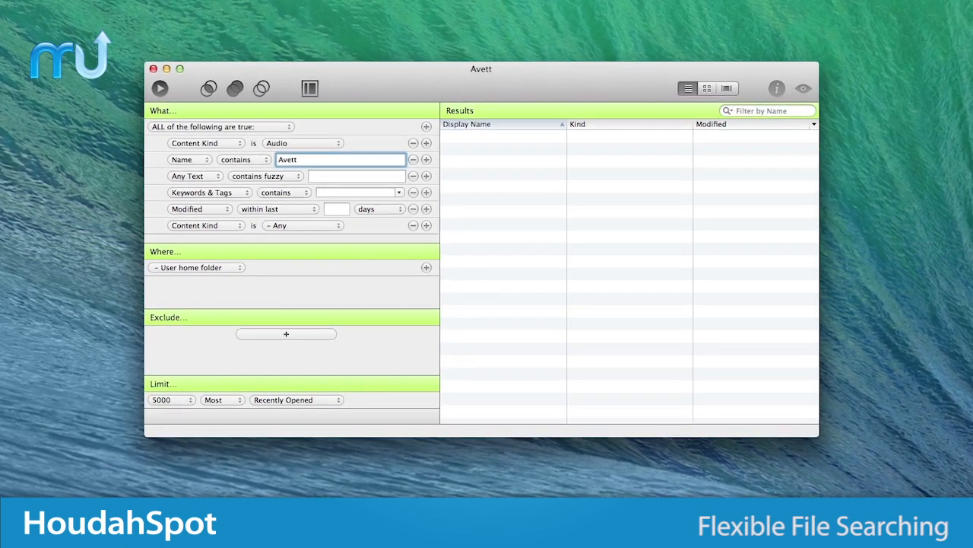
left_click(160, 88)
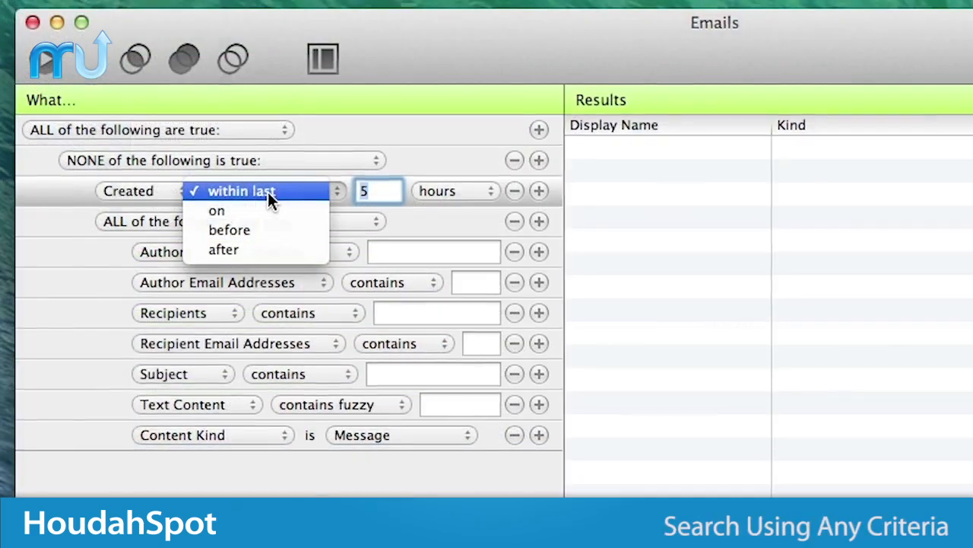
Step: Change the Created condition's unit from hours to days, keeping the last 5
left_click(455, 191)
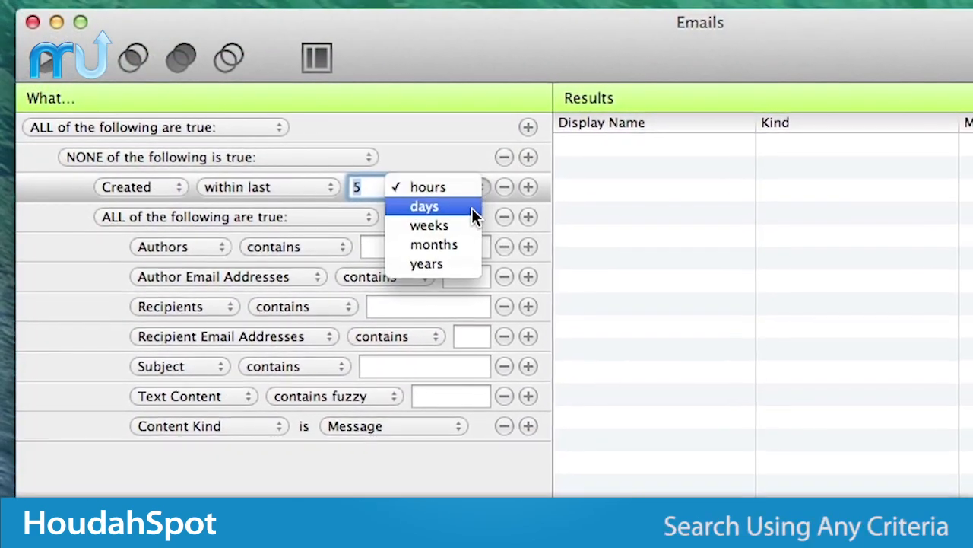
left_click(423, 206)
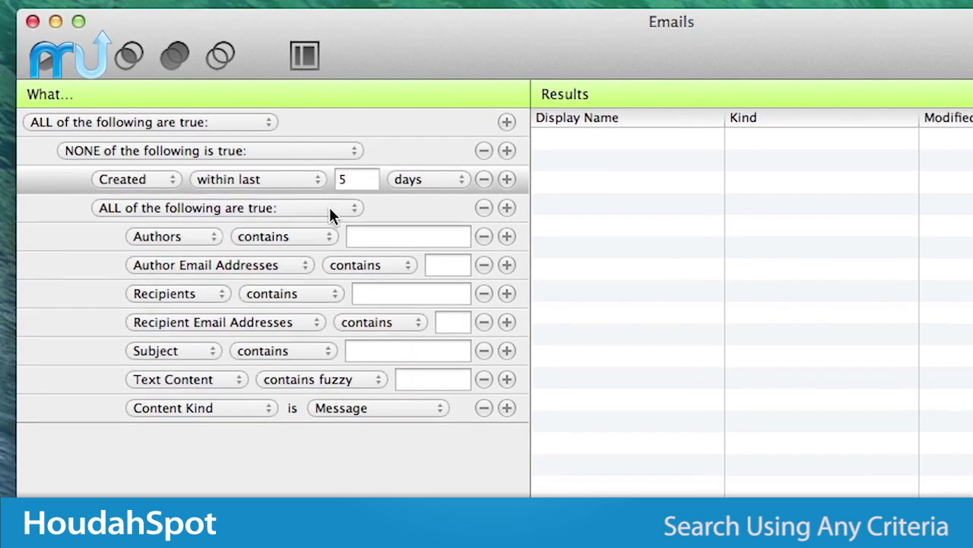
left_click(173, 236)
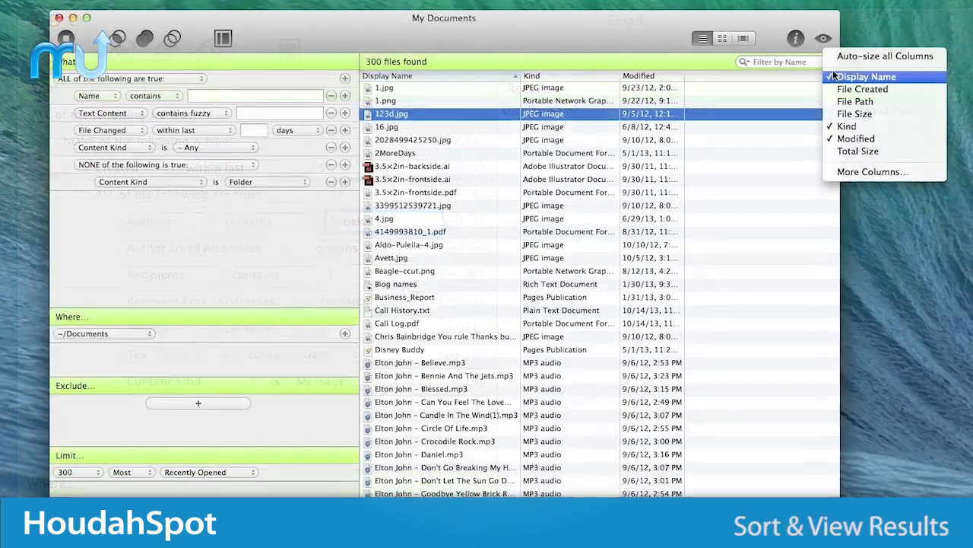
Step: Add File Created and File Path columns, then show the results as thumbnails
left_click(862, 88)
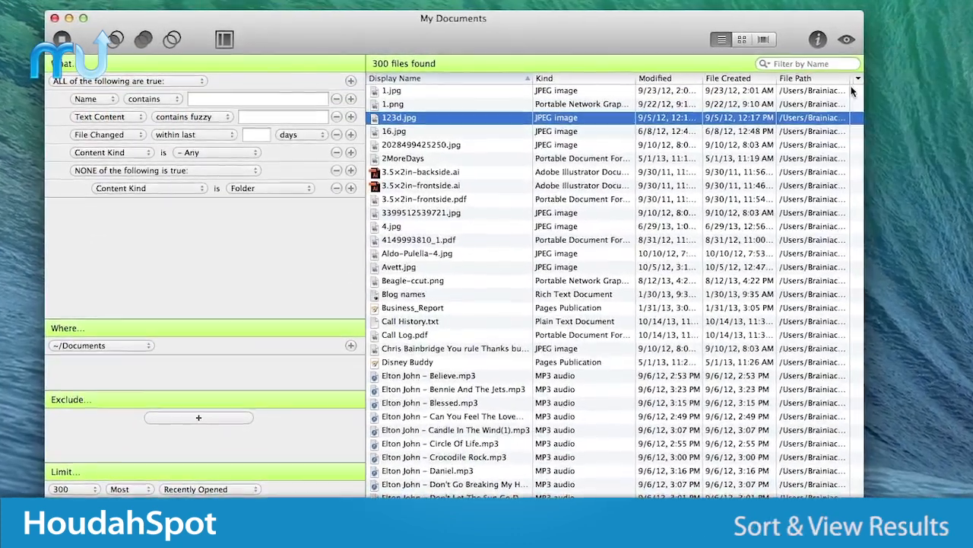
left_click(763, 39)
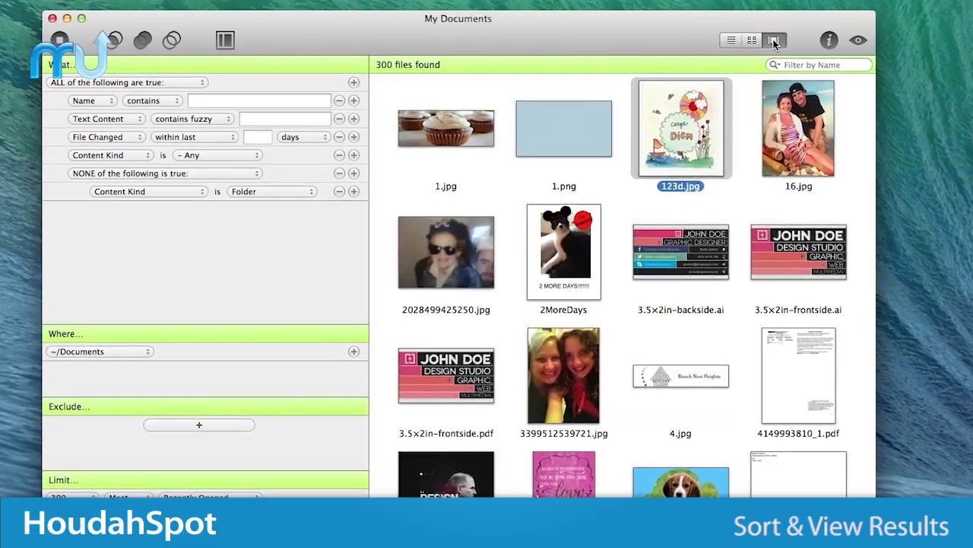
left_click(739, 39)
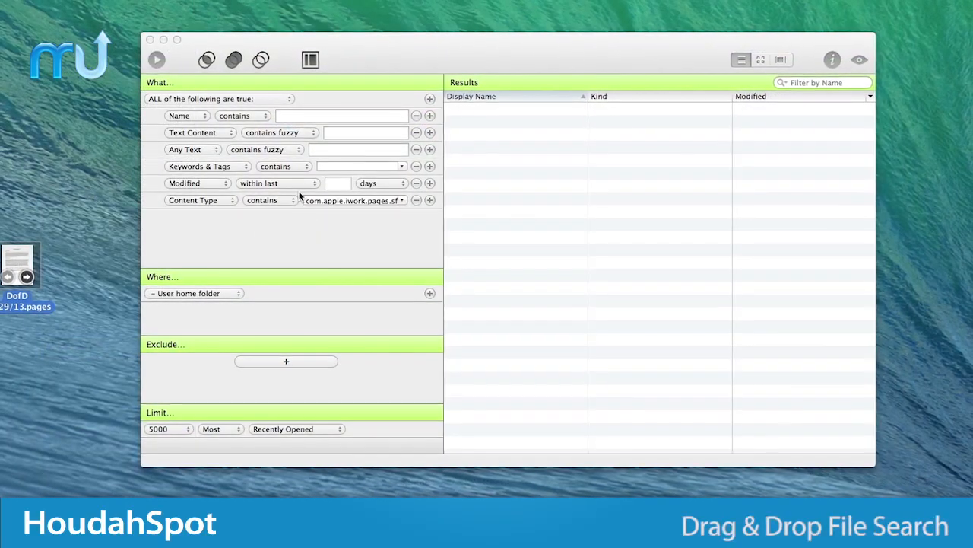
left_click(155, 60)
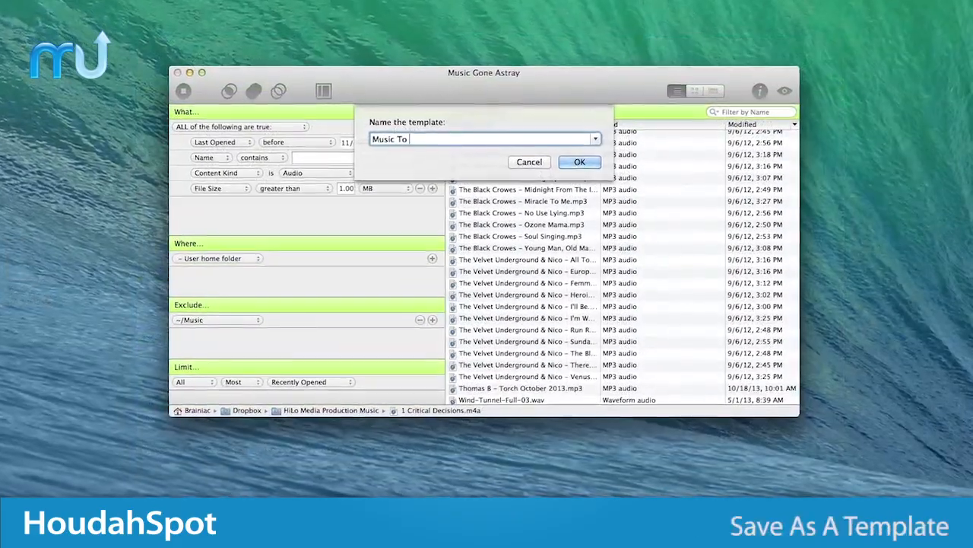
Step: Name the template 'Music To Organize'
type("Organize")
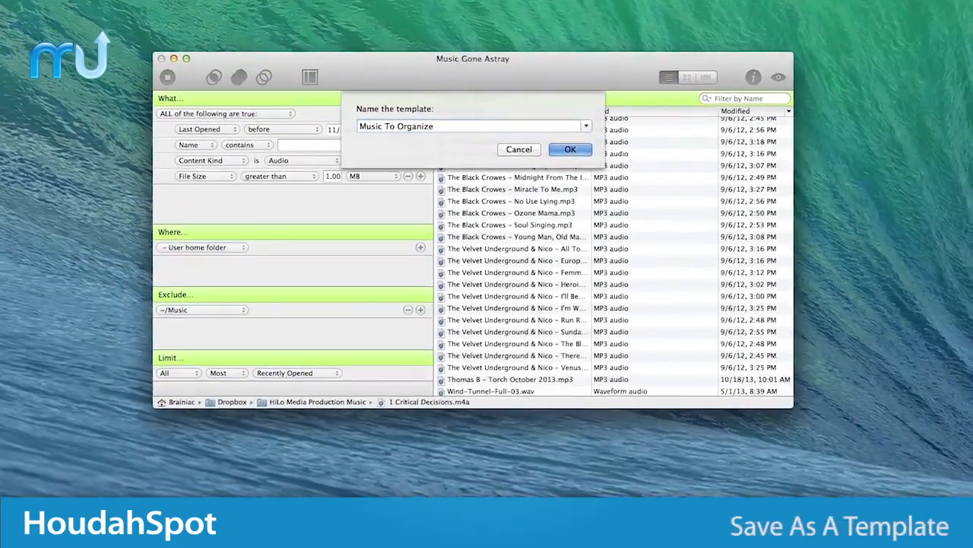